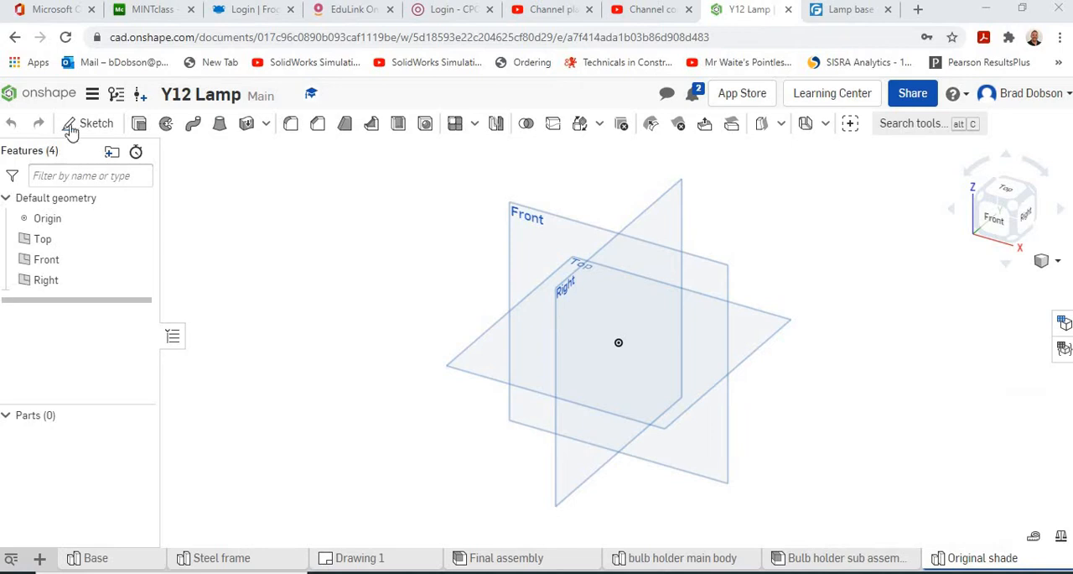
Sketch on the Front plane, view it normal, and drag a rectangle from the origin.
{"action": "left_click", "coordinate": [96, 124]}
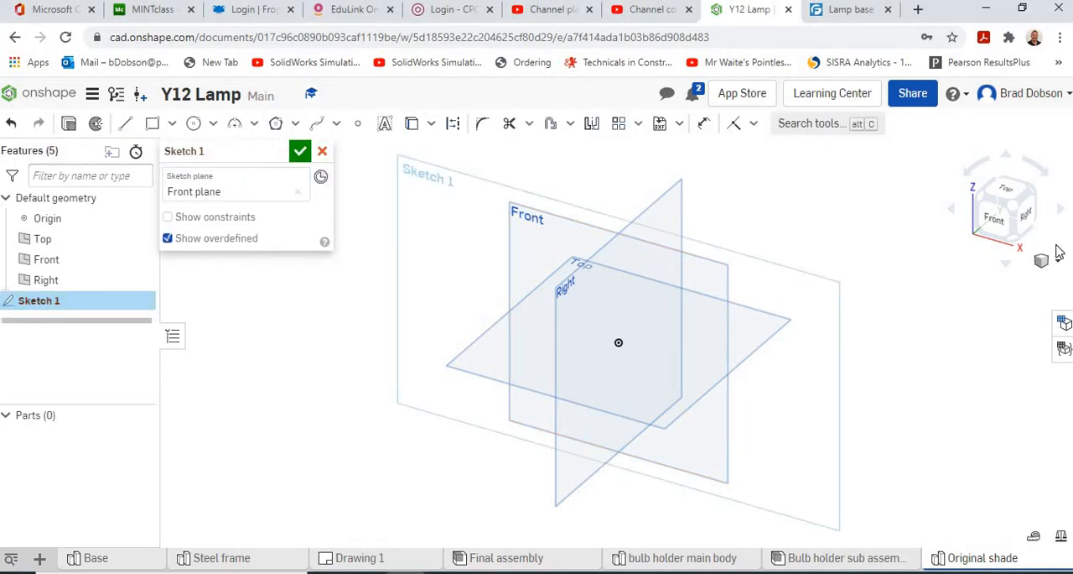
{"action": "left_click", "coordinate": [994, 219]}
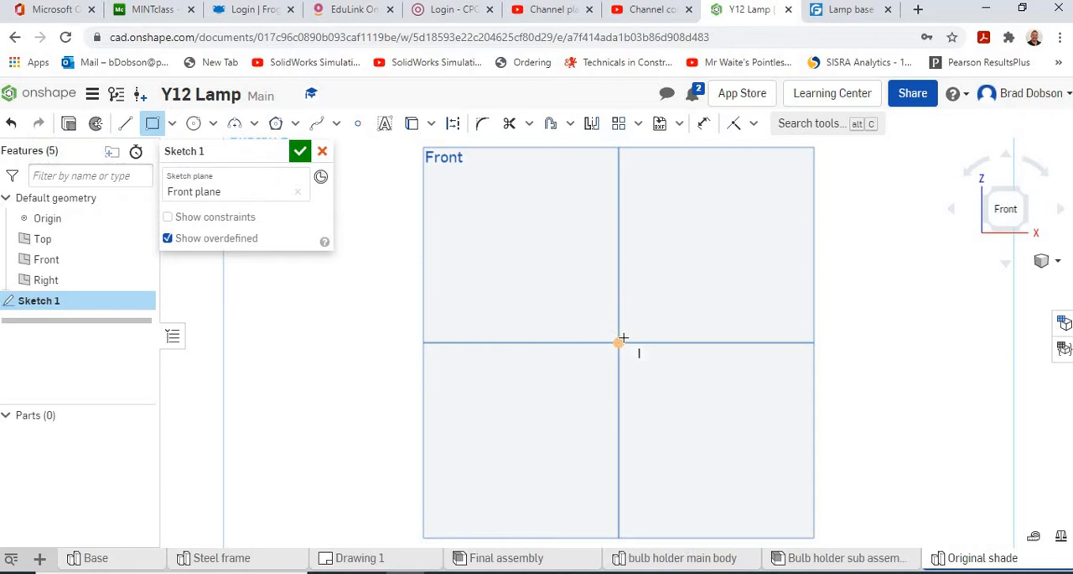
{"action": "left_click_drag", "start_coordinate": [619, 341], "coordinate": [696, 228]}
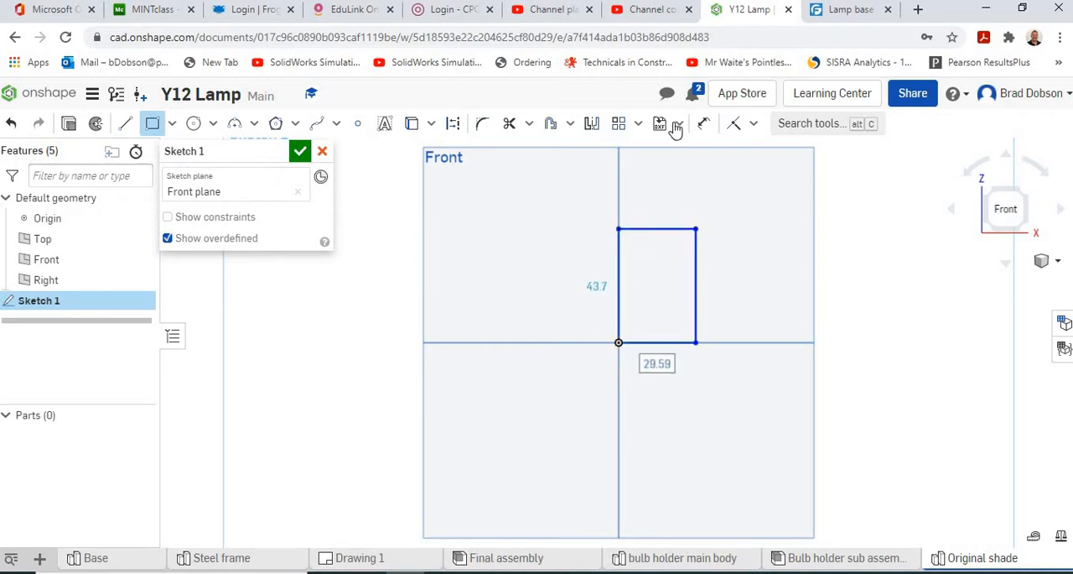
Dimension the rectangle 85 tall and 115/2 (57.5) wide.
{"action": "left_click", "coordinate": [703, 124]}
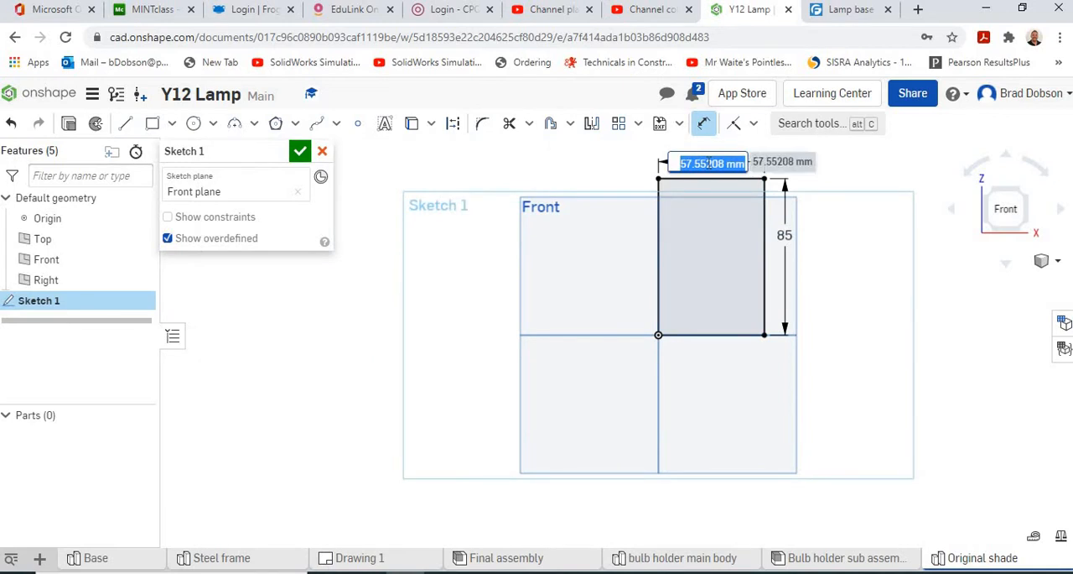
{"action": "type", "text": "11"}
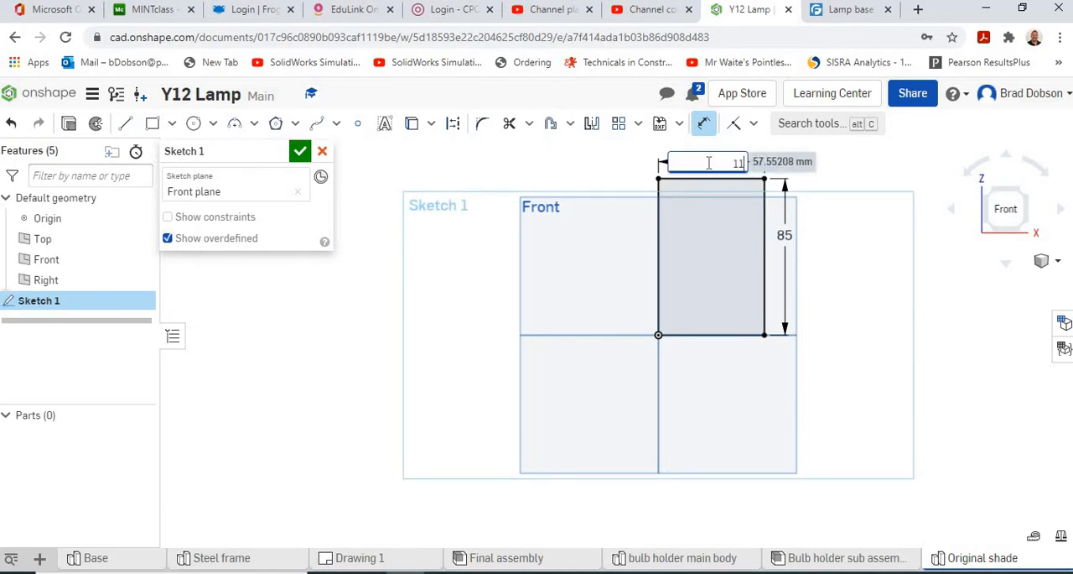
{"action": "type", "text": "115/2"}
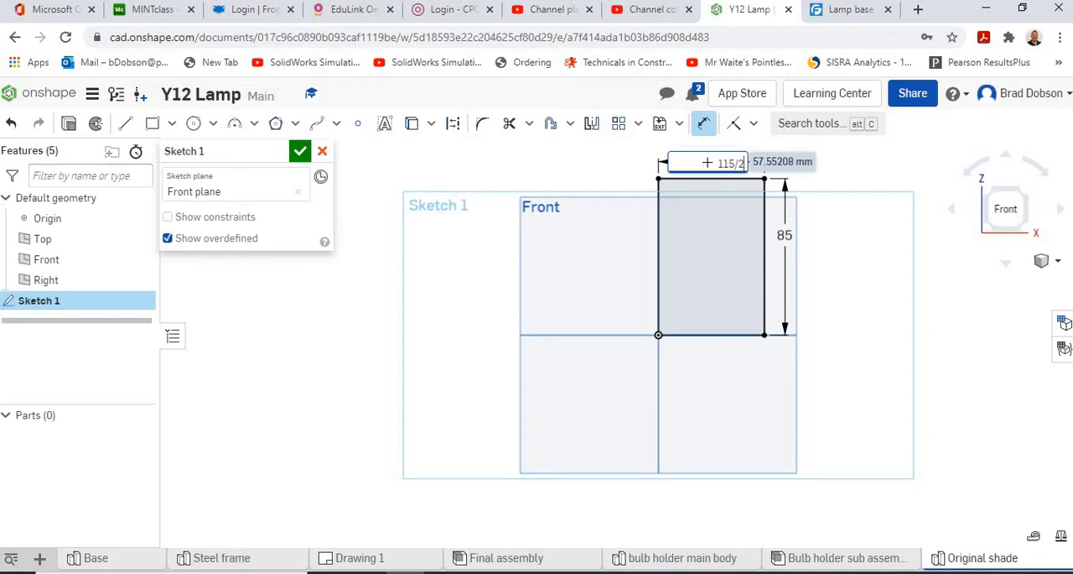
{"action": "key", "text": "Return"}
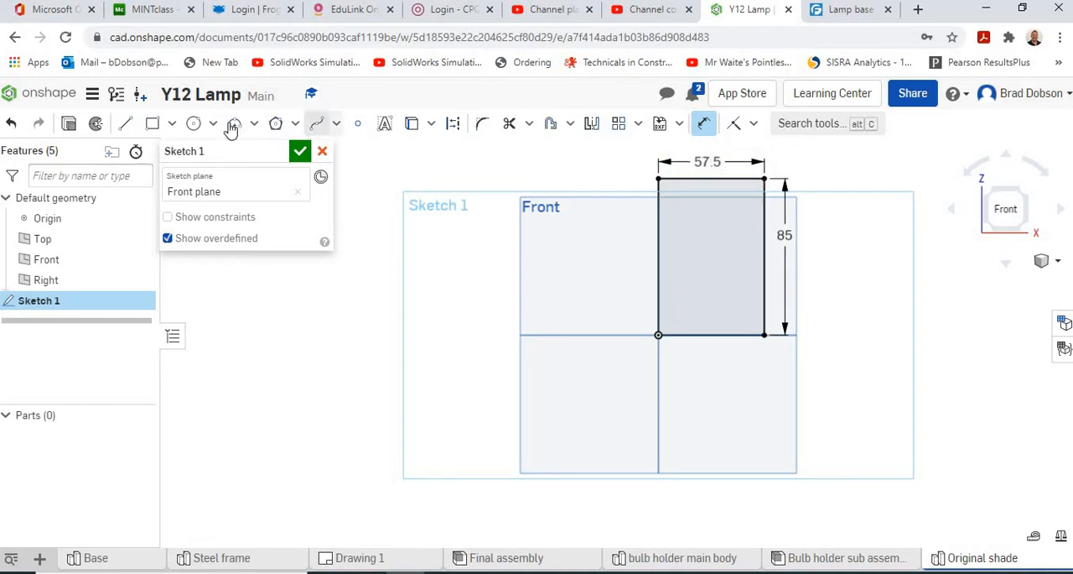
Draw the slanted side, set the top edge to 42.5, and trim leftover edges.
{"action": "left_click", "coordinate": [125, 123]}
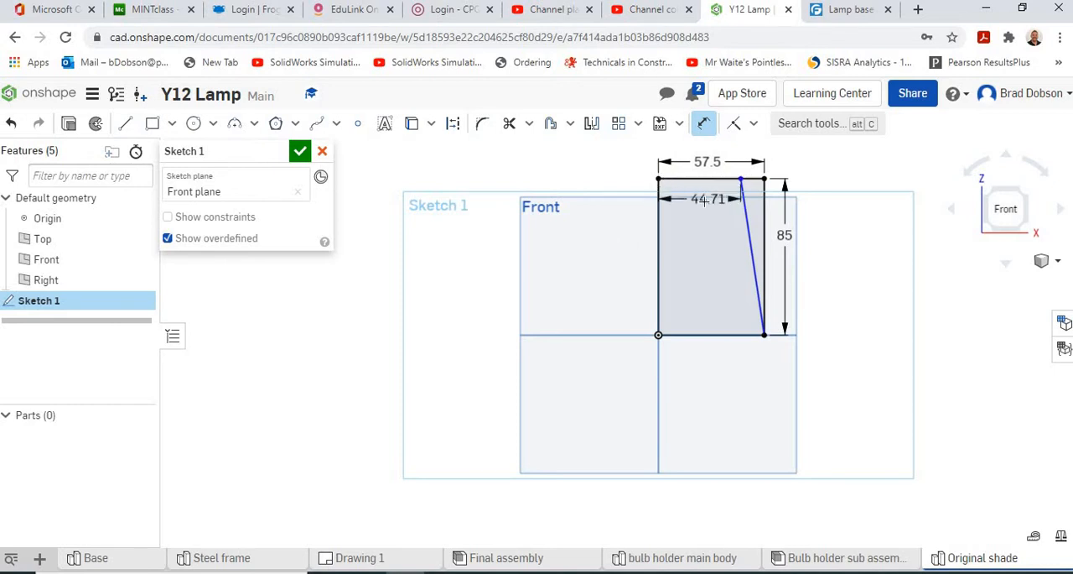
{"action": "double_click", "coordinate": [709, 199]}
{"action": "type", "text": "42.5"}
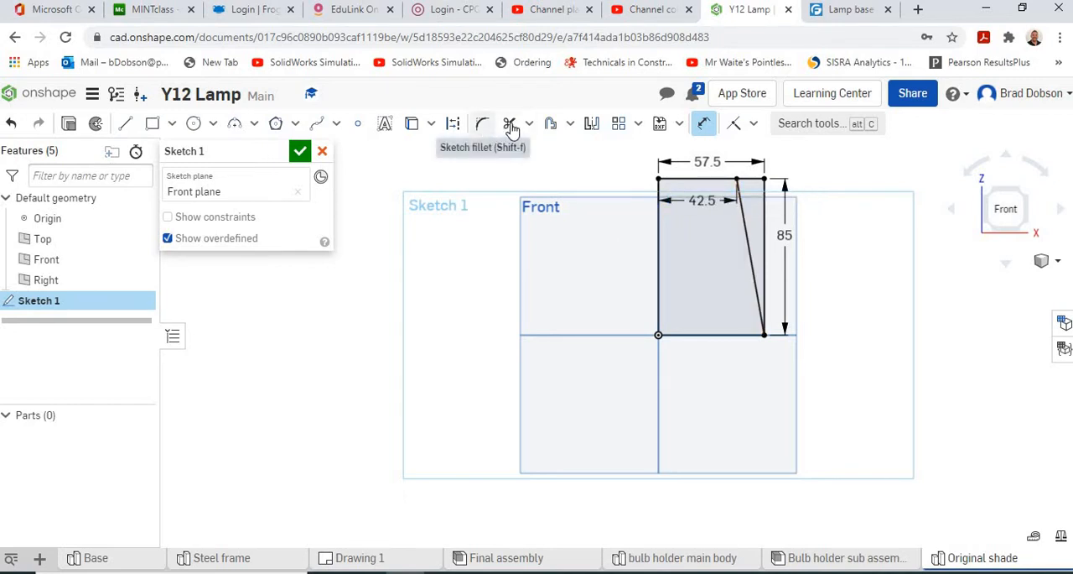
{"action": "left_click", "coordinate": [509, 124]}
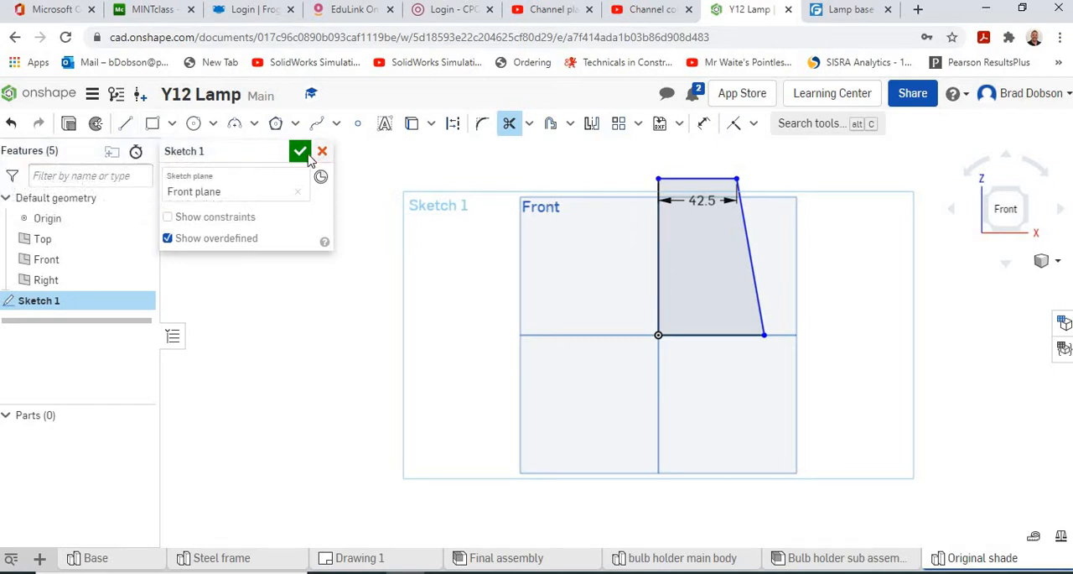
Revolve the profile a full turn about its left vertical edge into Part 1.
{"action": "left_click", "coordinate": [300, 151]}
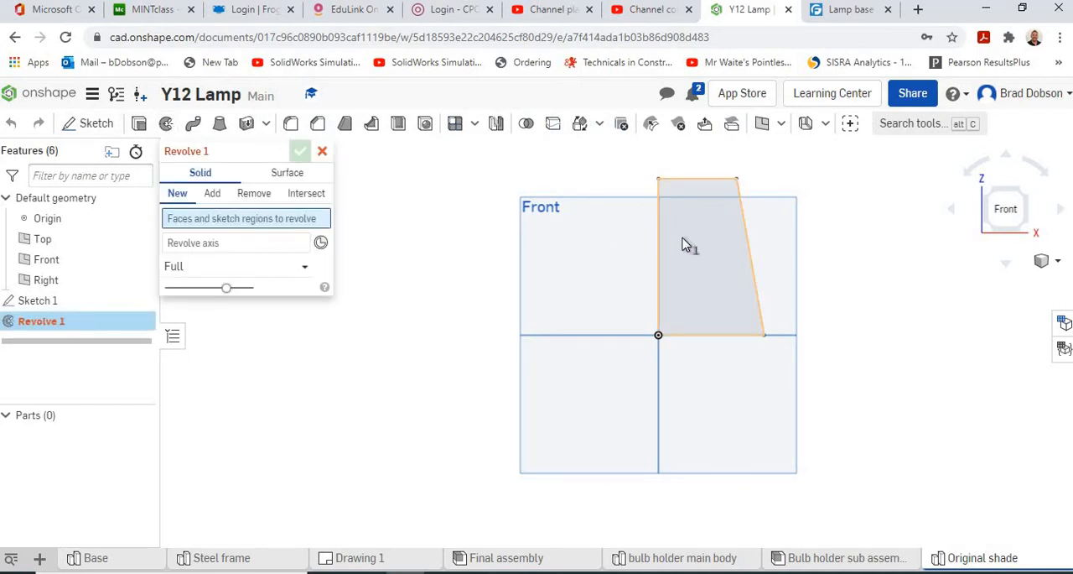
{"action": "left_click", "coordinate": [696, 251]}
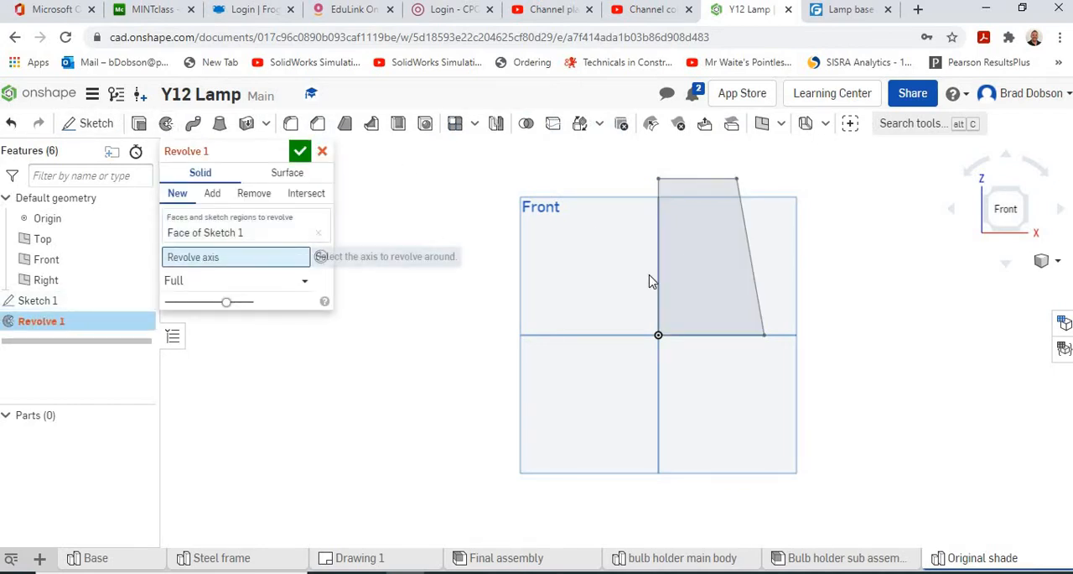
{"action": "left_click", "coordinate": [659, 252]}
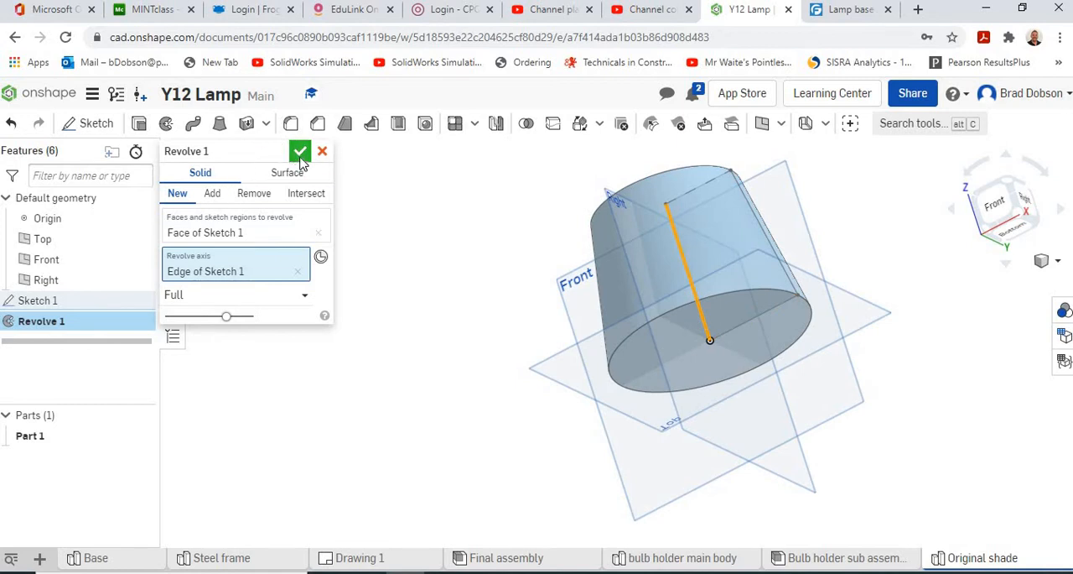
{"action": "left_click", "coordinate": [299, 151]}
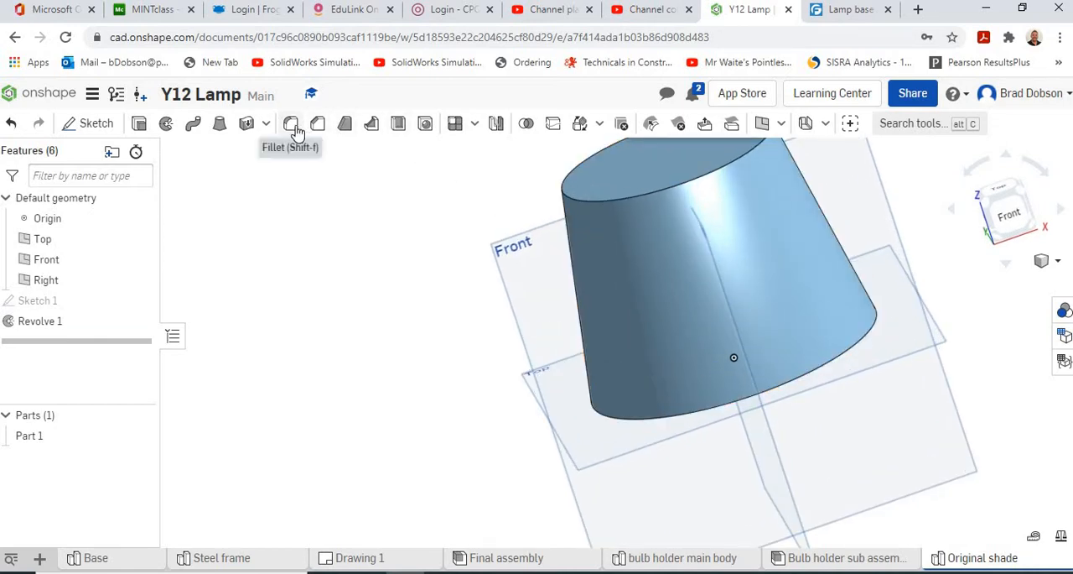
Fillet the top circular edge at 1 mm and orbit to view the underside.
{"action": "left_click", "coordinate": [290, 123]}
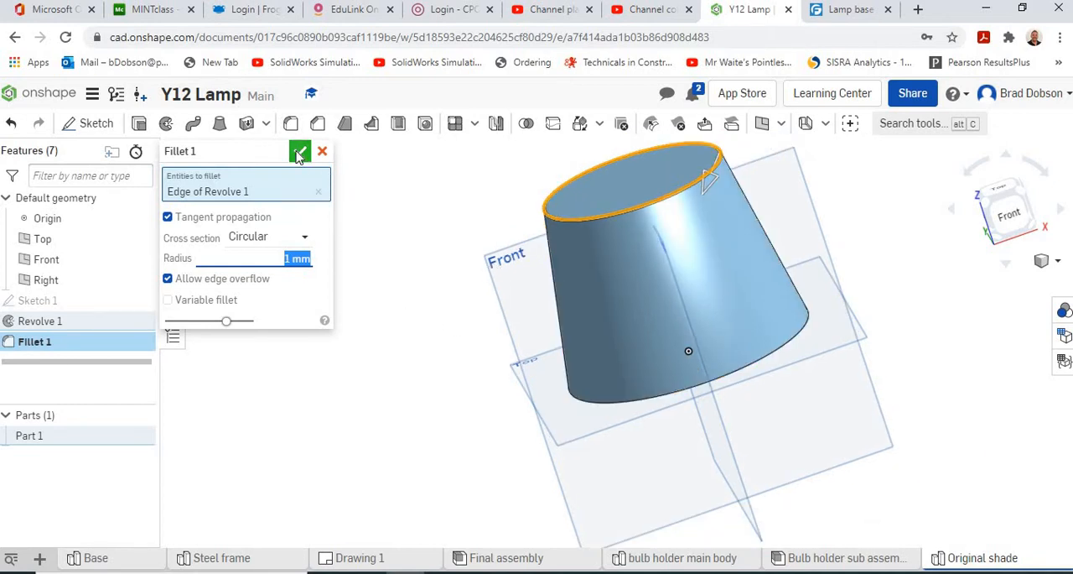
{"action": "left_click", "coordinate": [301, 151]}
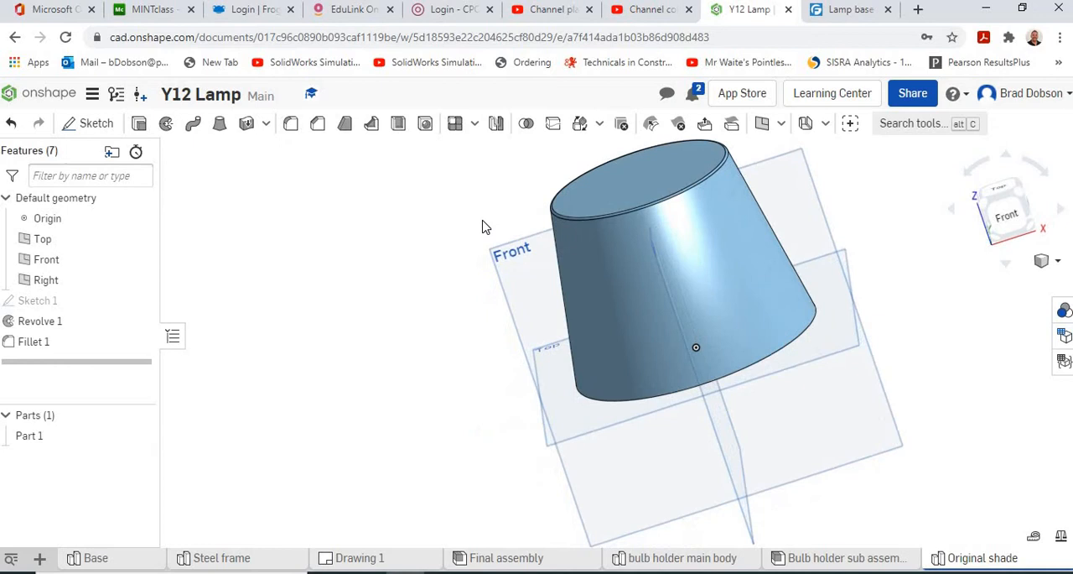
{"action": "left_click_drag", "start_coordinate": [482, 226], "coordinate": [436, 174]}
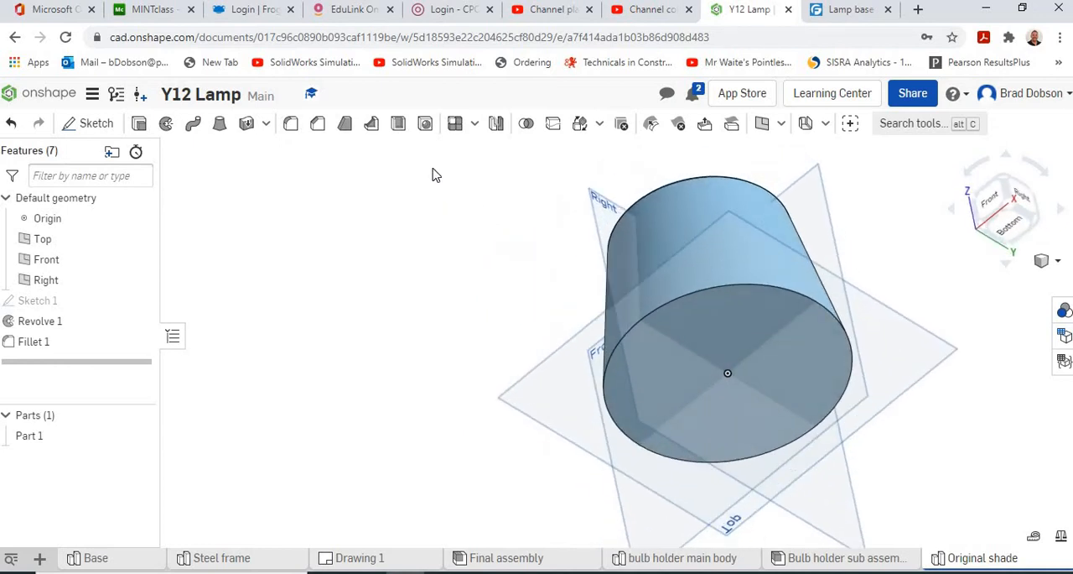
{"action": "mouse_move", "coordinate": [398, 123]}
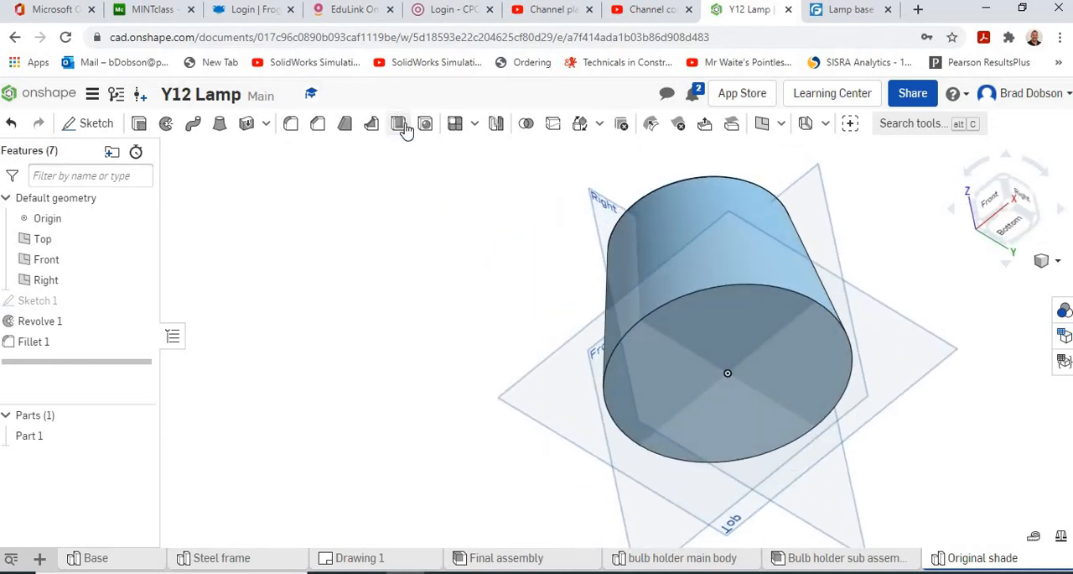
Shell the part with a 0.9 mm wall and tilt to show the top face.
{"action": "left_click", "coordinate": [398, 123]}
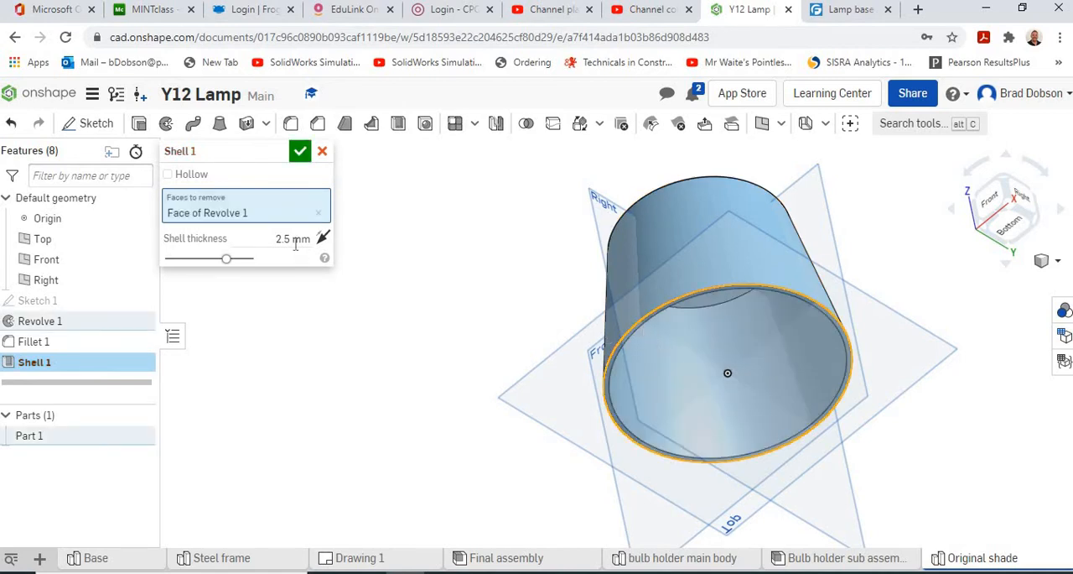
{"action": "triple_click", "coordinate": [293, 238]}
{"action": "type", "text": "0.9"}
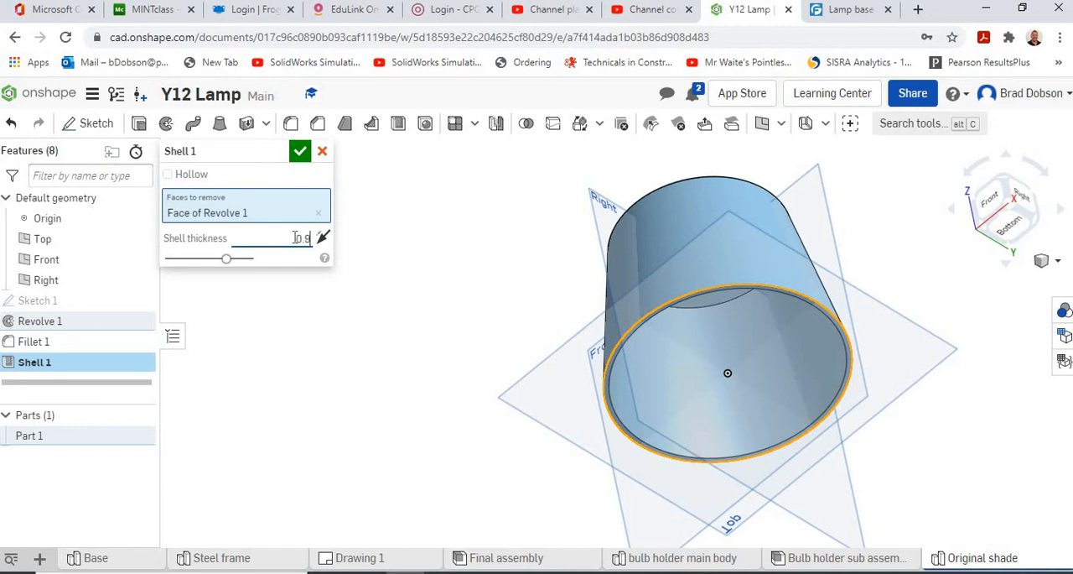
{"action": "triple_click", "coordinate": [293, 238]}
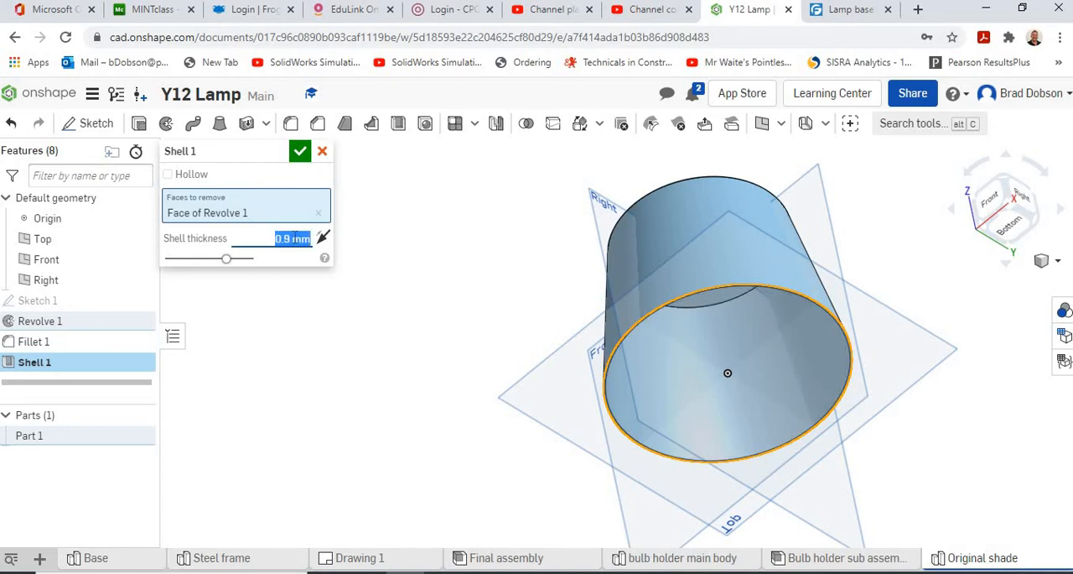
{"action": "left_click", "coordinate": [300, 151]}
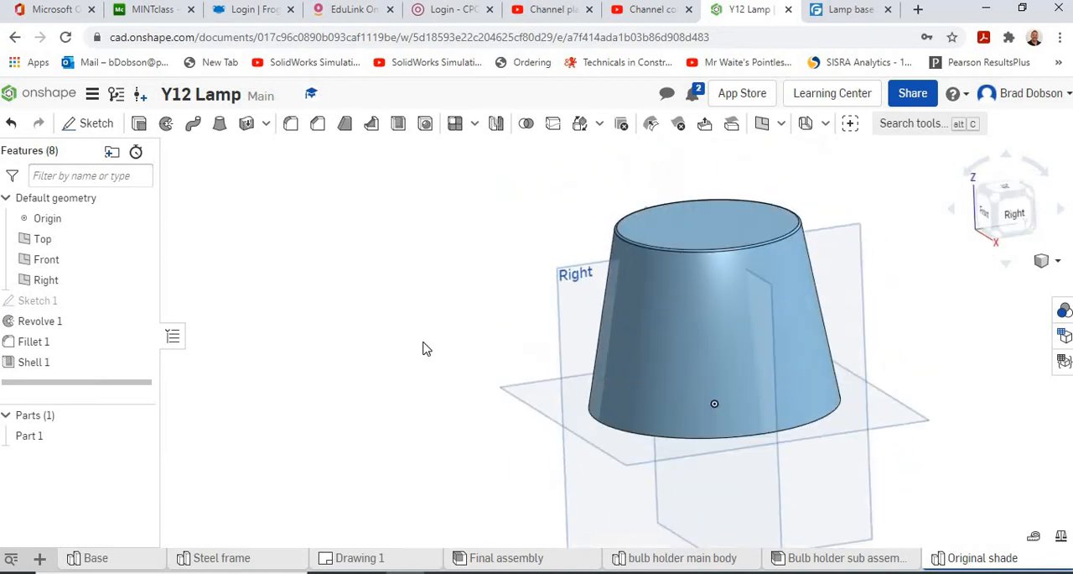
{"action": "left_click_drag", "start_coordinate": [714, 404], "coordinate": [732, 385]}
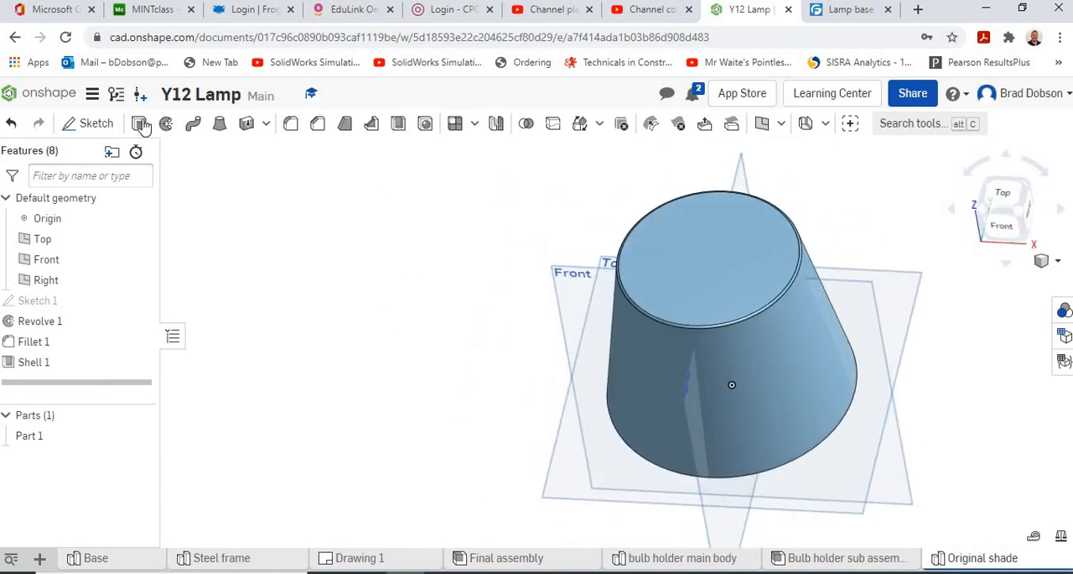
Sketch on the top face and draw a centred 10 mm diameter circle.
{"action": "left_click", "coordinate": [140, 123]}
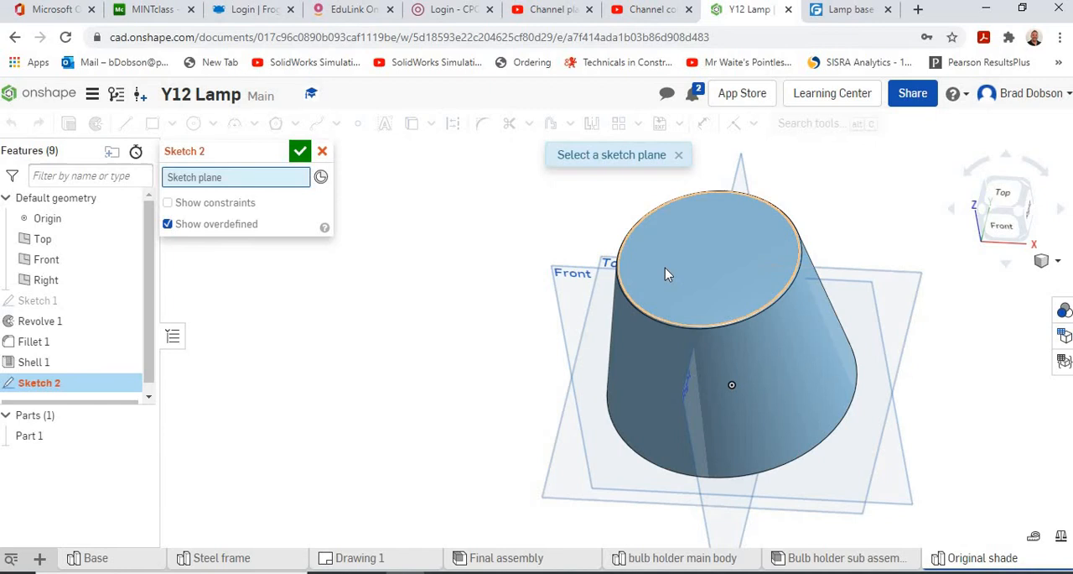
{"action": "left_click", "coordinate": [705, 251]}
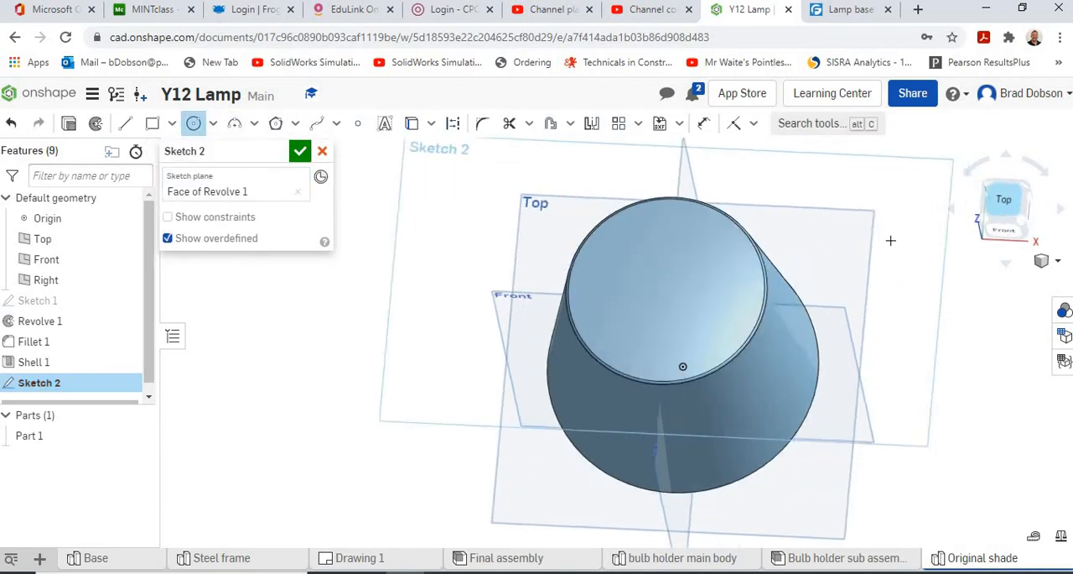
{"action": "left_click", "coordinate": [1004, 199]}
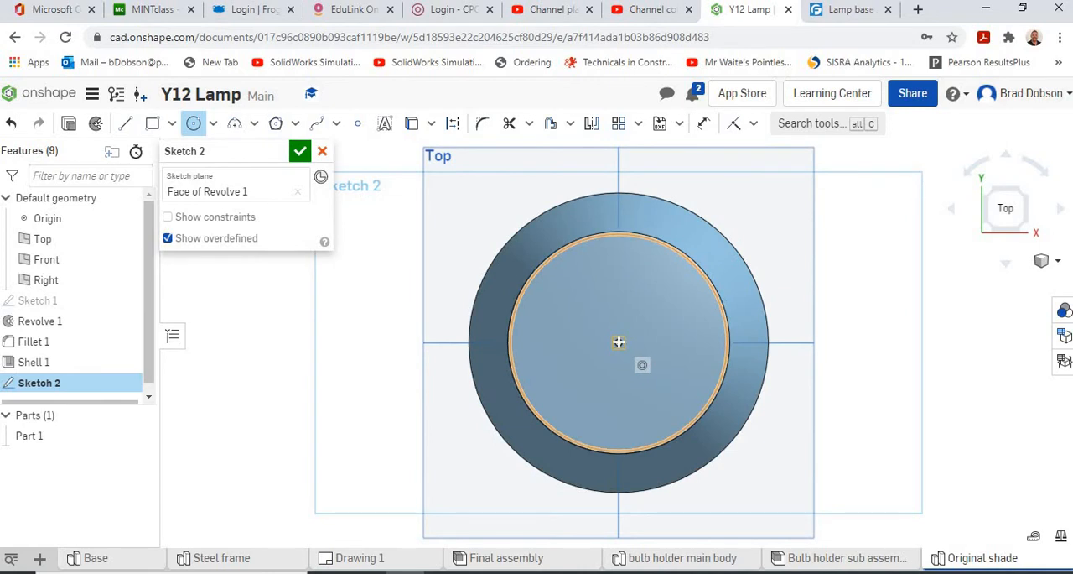
{"action": "left_click", "coordinate": [619, 342]}
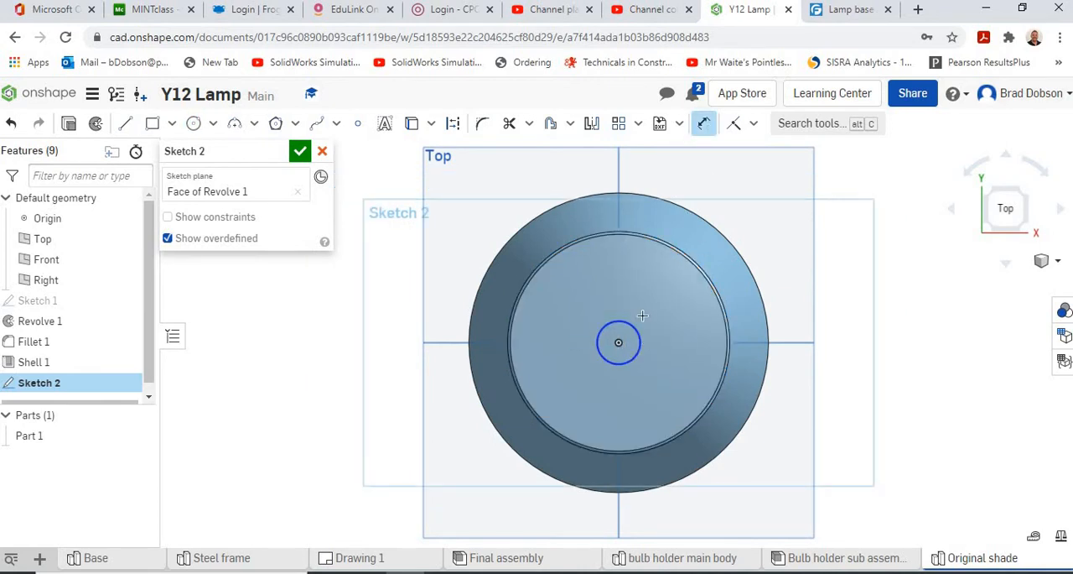
{"action": "left_click", "coordinate": [619, 342]}
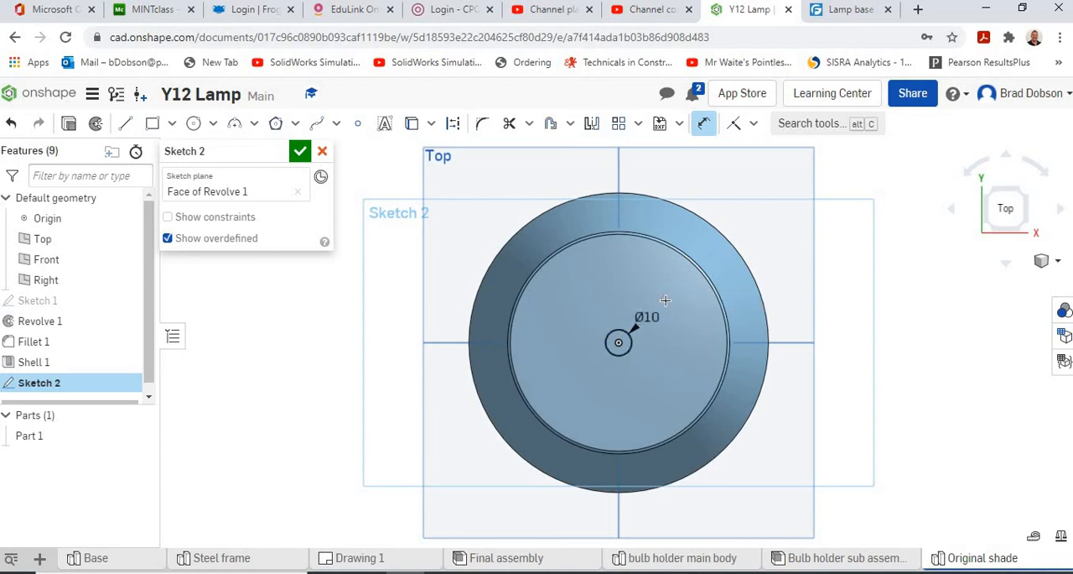
{"action": "left_click", "coordinate": [194, 123]}
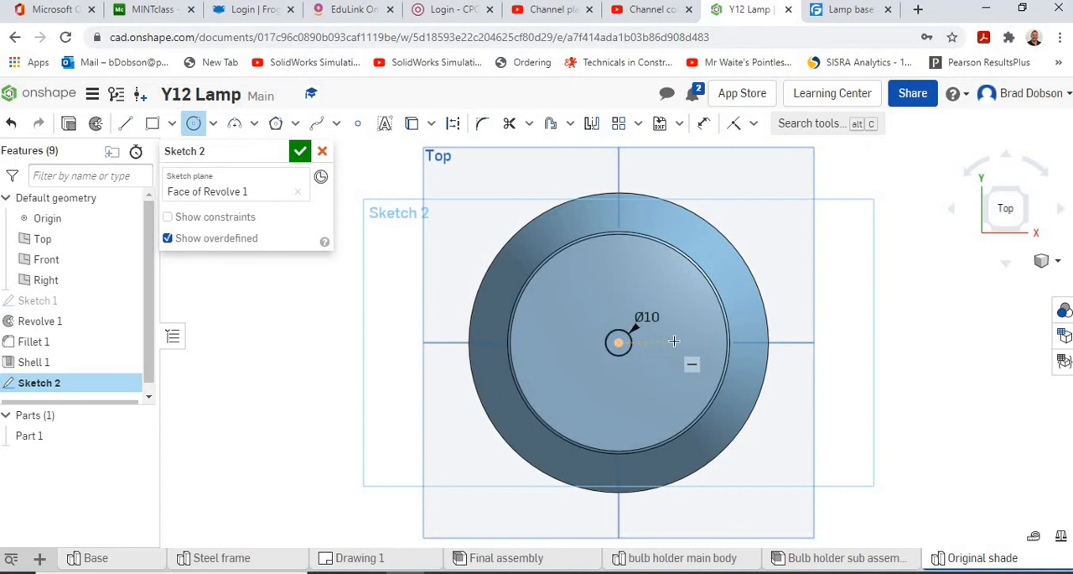
Add three Ø5 circles 22.5 mm from centre and close Sketch 2.
{"action": "left_click", "coordinate": [621, 342]}
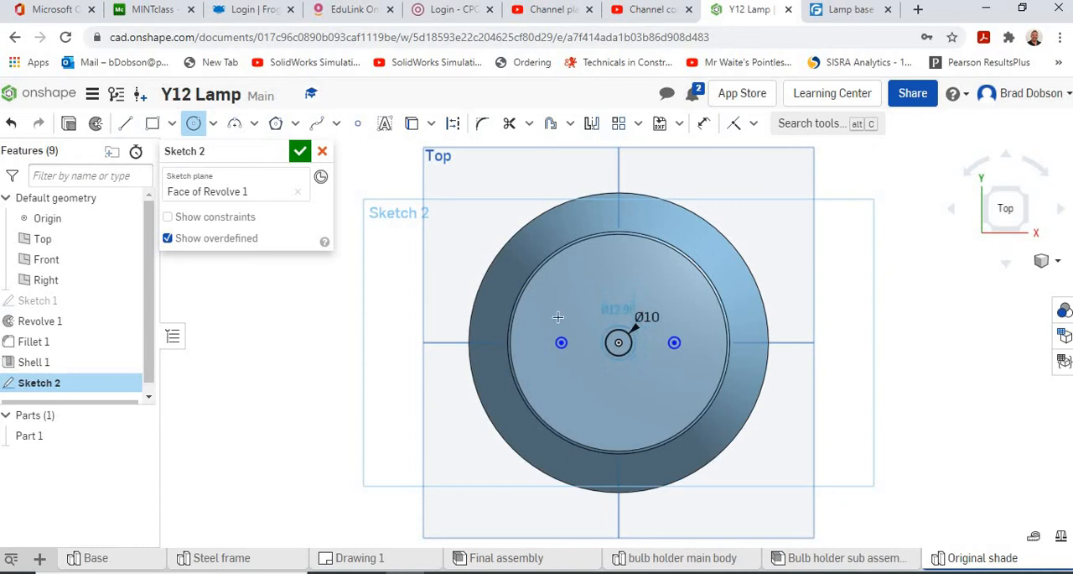
{"action": "left_click", "coordinate": [193, 123]}
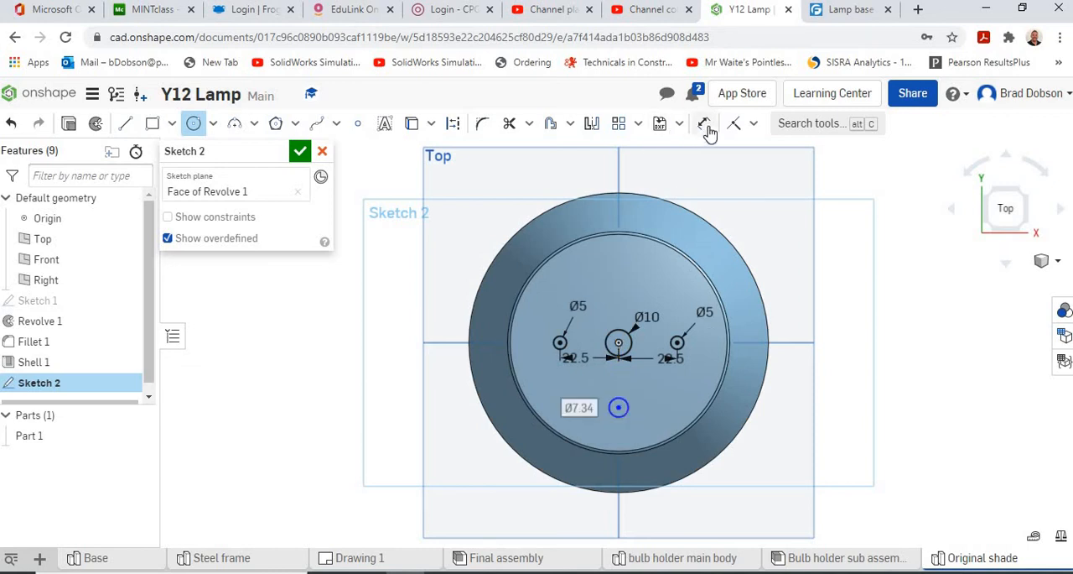
{"action": "left_click", "coordinate": [703, 123]}
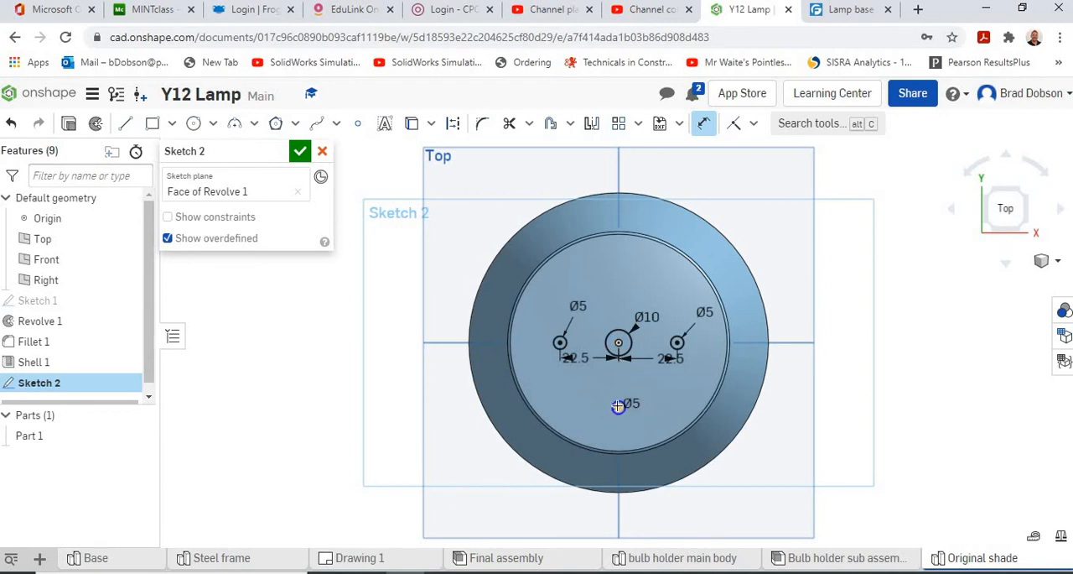
{"action": "left_click", "coordinate": [618, 405]}
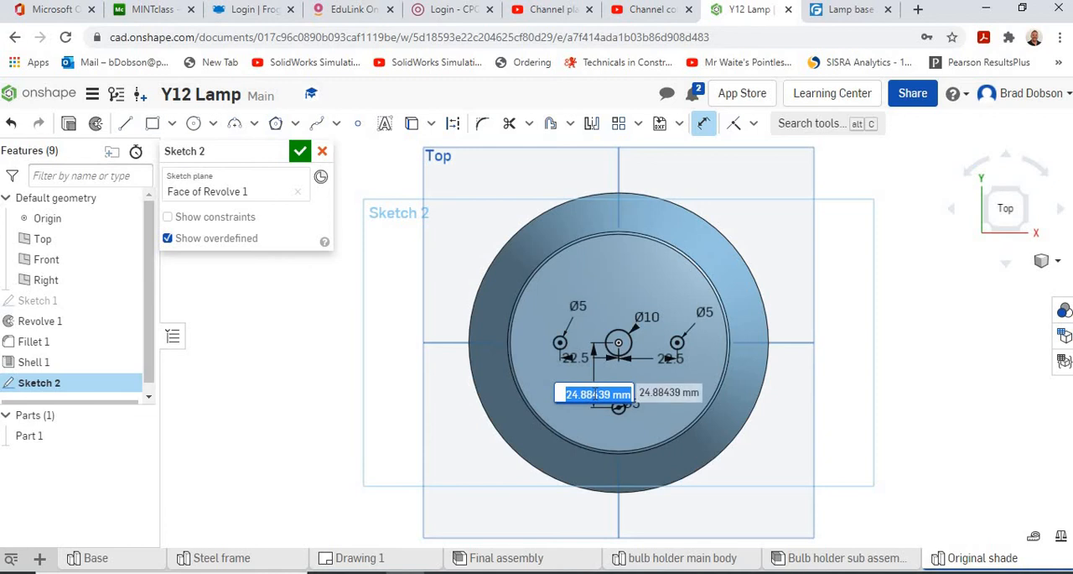
{"action": "type", "text": "22.5"}
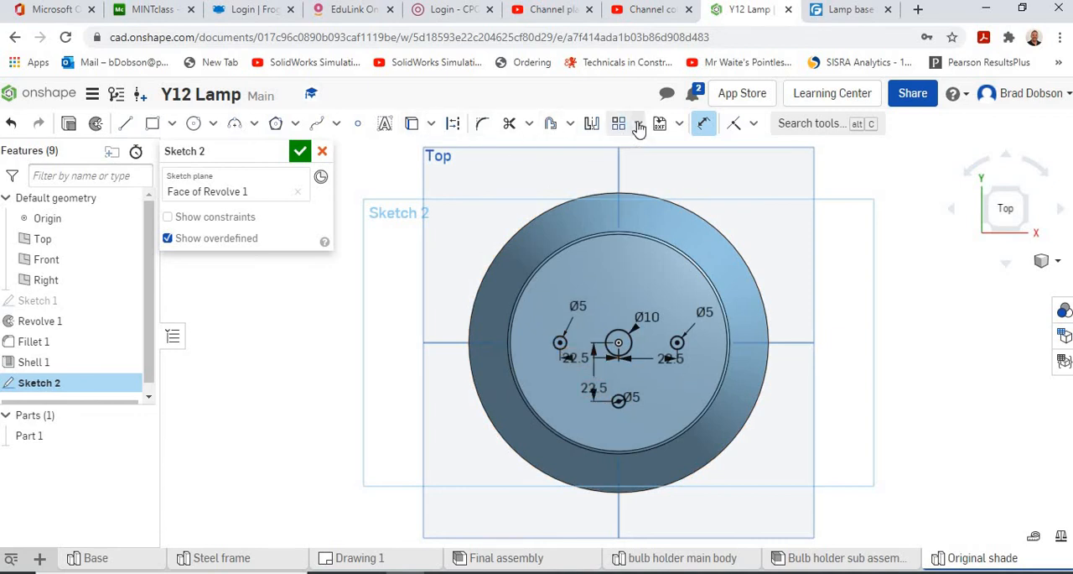
{"action": "mouse_move", "coordinate": [638, 174]}
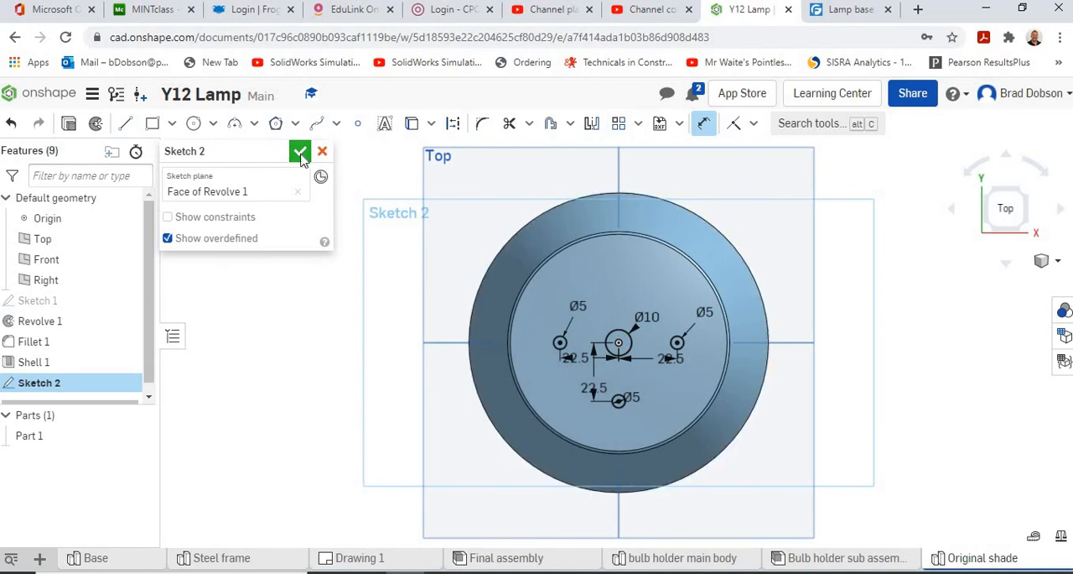
{"action": "left_click", "coordinate": [299, 151]}
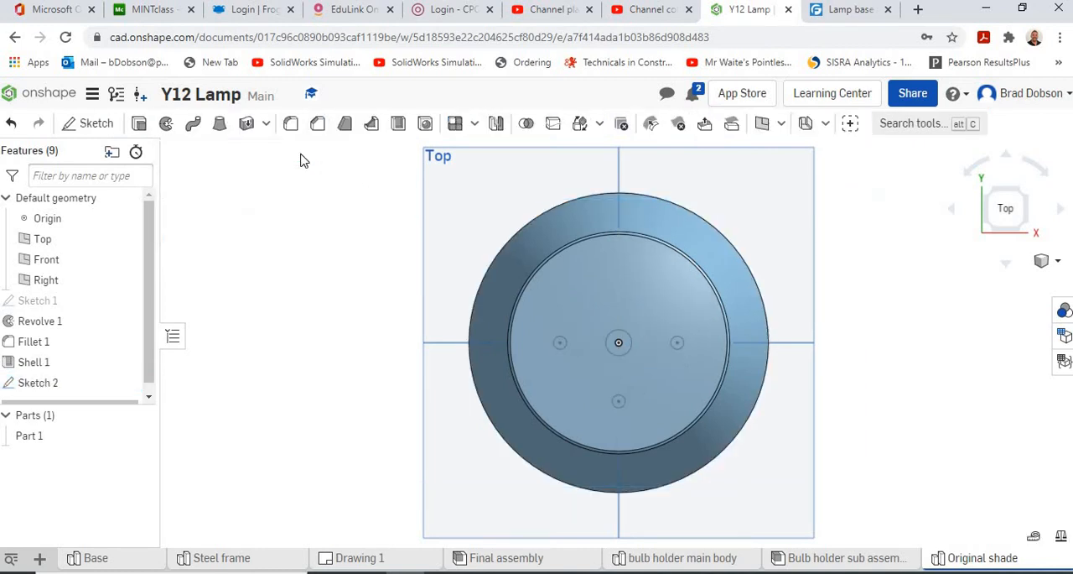
{"action": "mouse_move", "coordinate": [209, 259]}
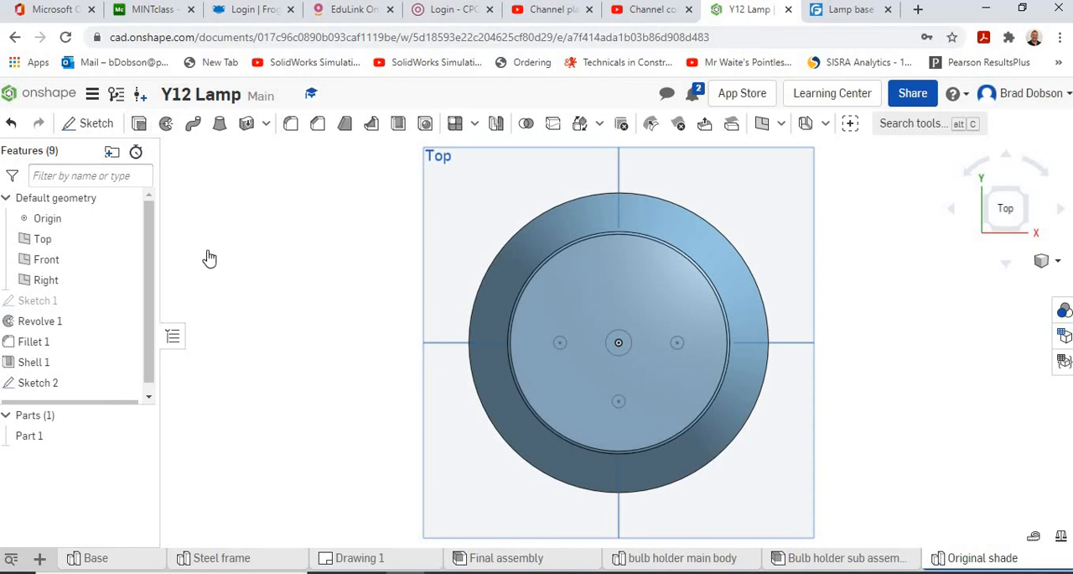
Cut all four circle regions through the part with a Remove extrude.
{"action": "left_click", "coordinate": [290, 124]}
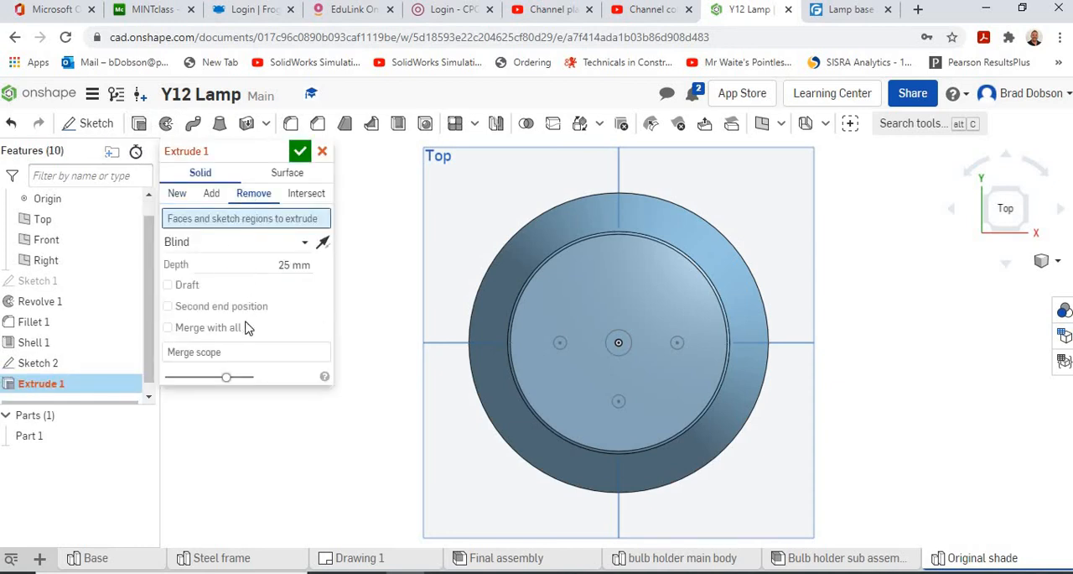
{"action": "left_click", "coordinate": [618, 344]}
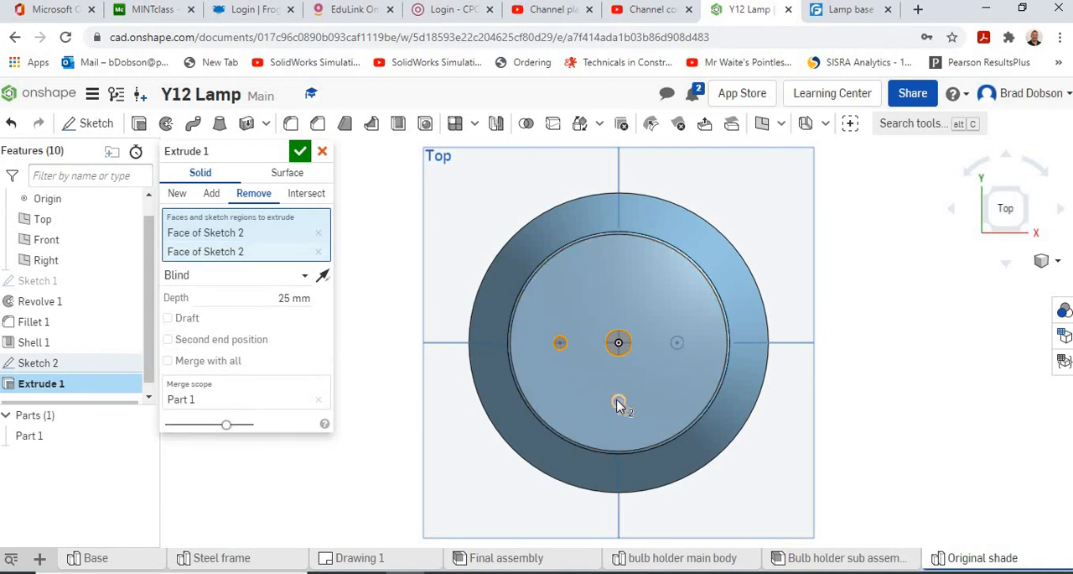
{"action": "left_click", "coordinate": [618, 401]}
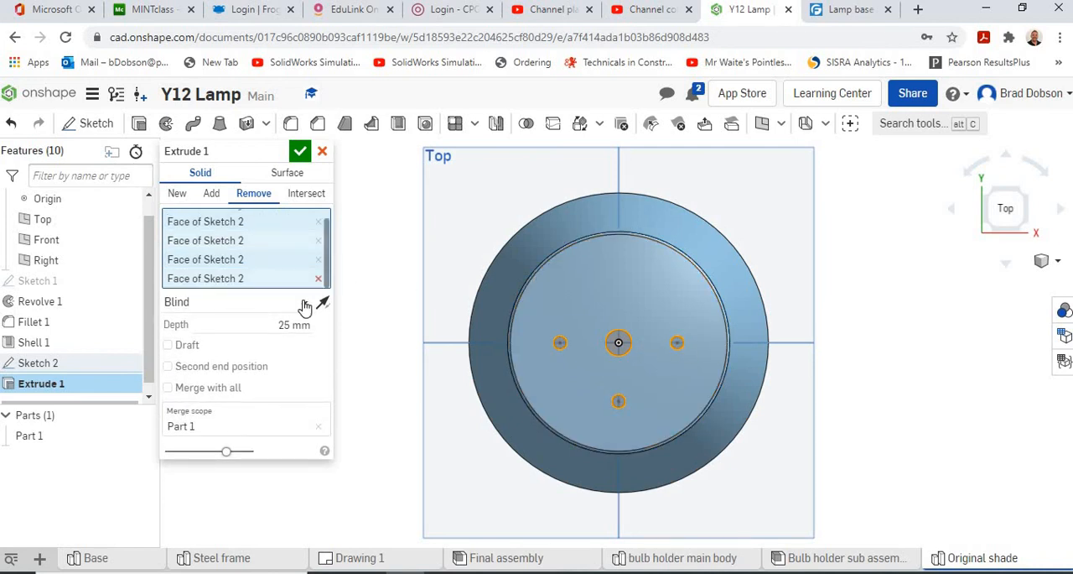
{"action": "left_click", "coordinate": [243, 301]}
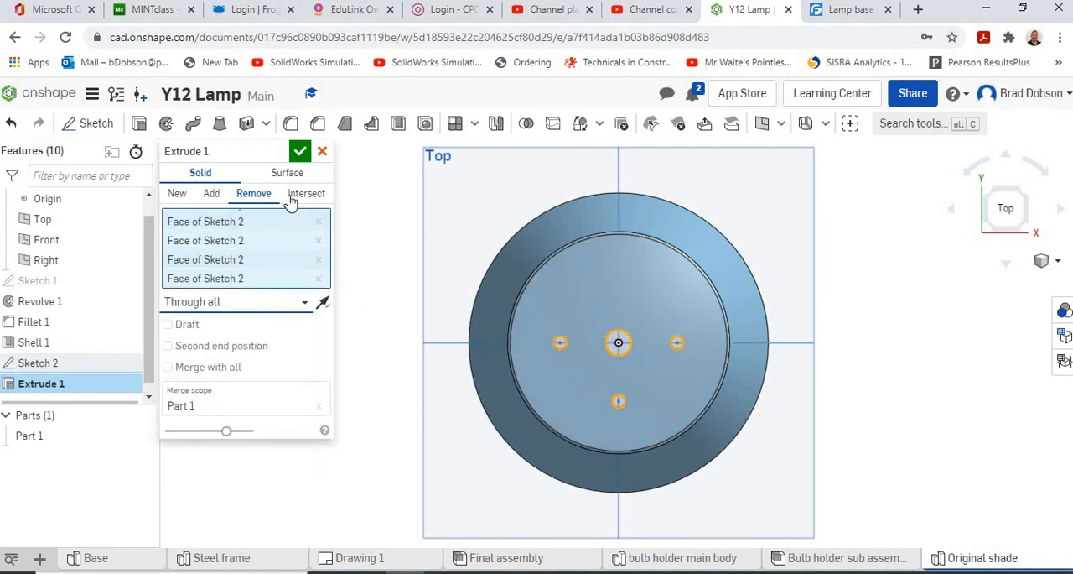
{"action": "left_click", "coordinate": [300, 151]}
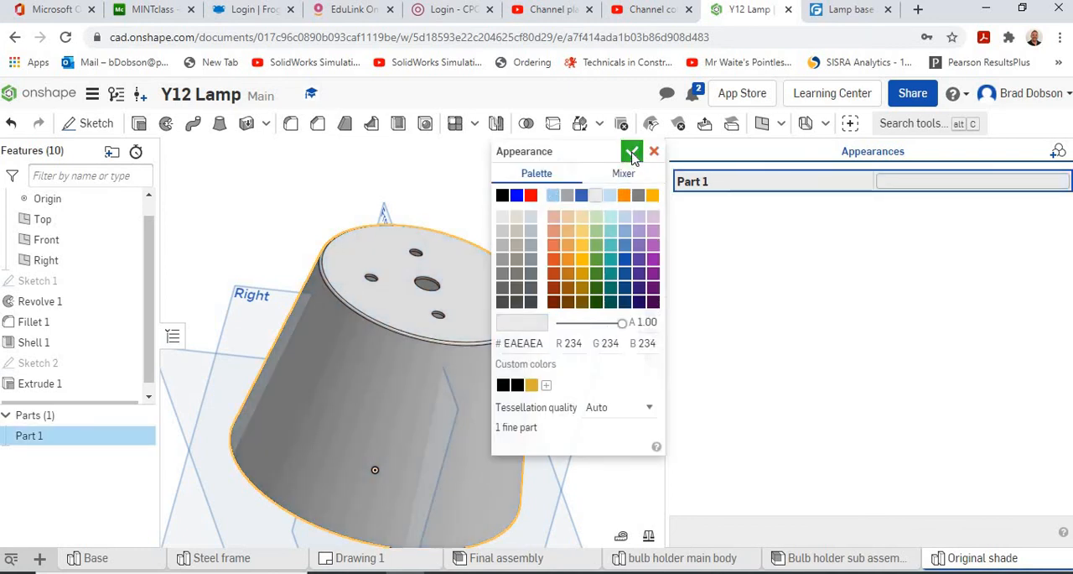
Apply the white part colour and hide all reference planes.
{"action": "left_click", "coordinate": [632, 151]}
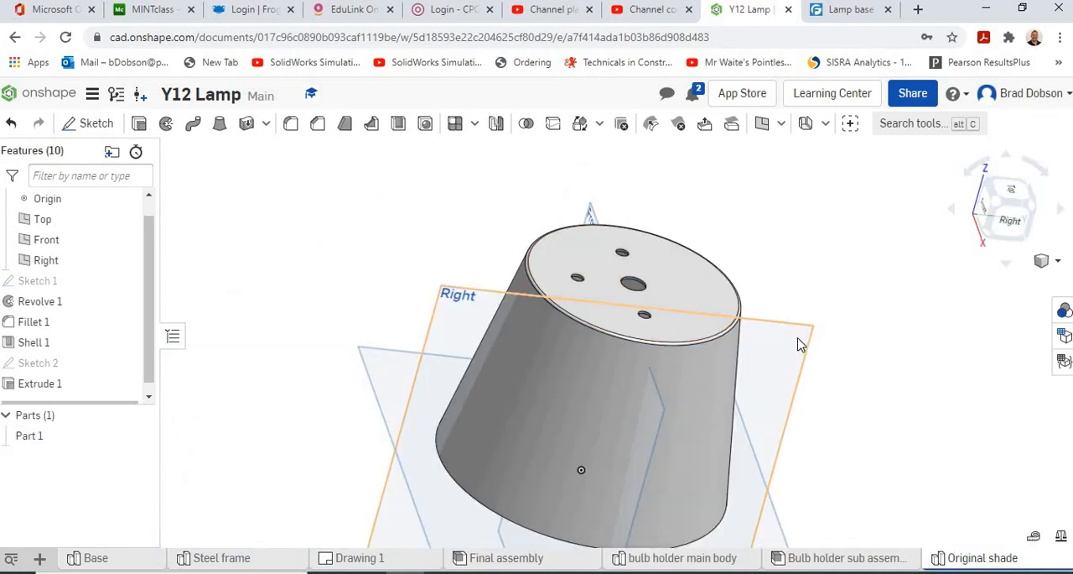
{"action": "right_click", "coordinate": [801, 344]}
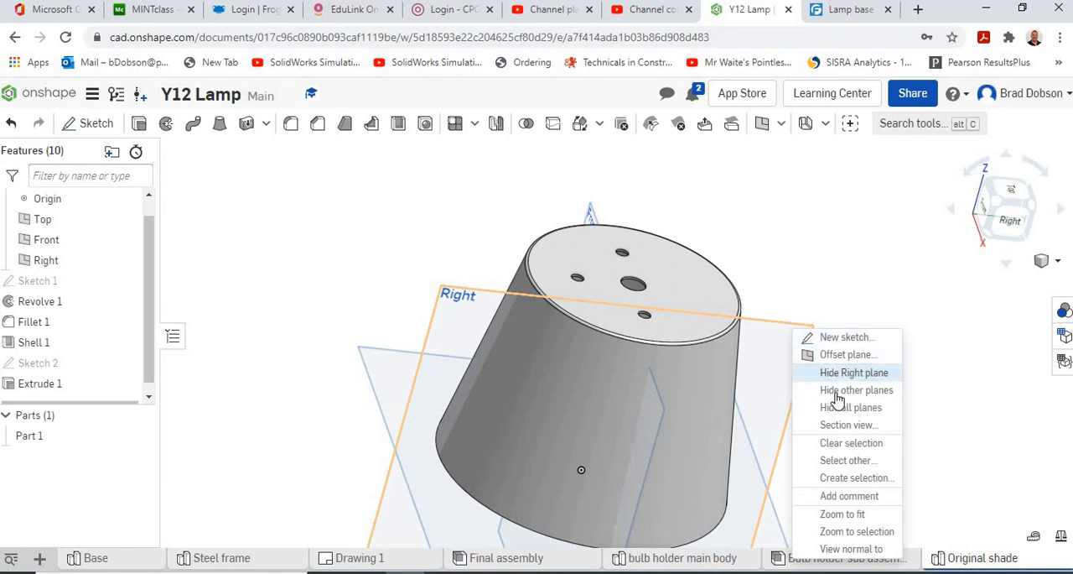
{"action": "left_click", "coordinate": [857, 389]}
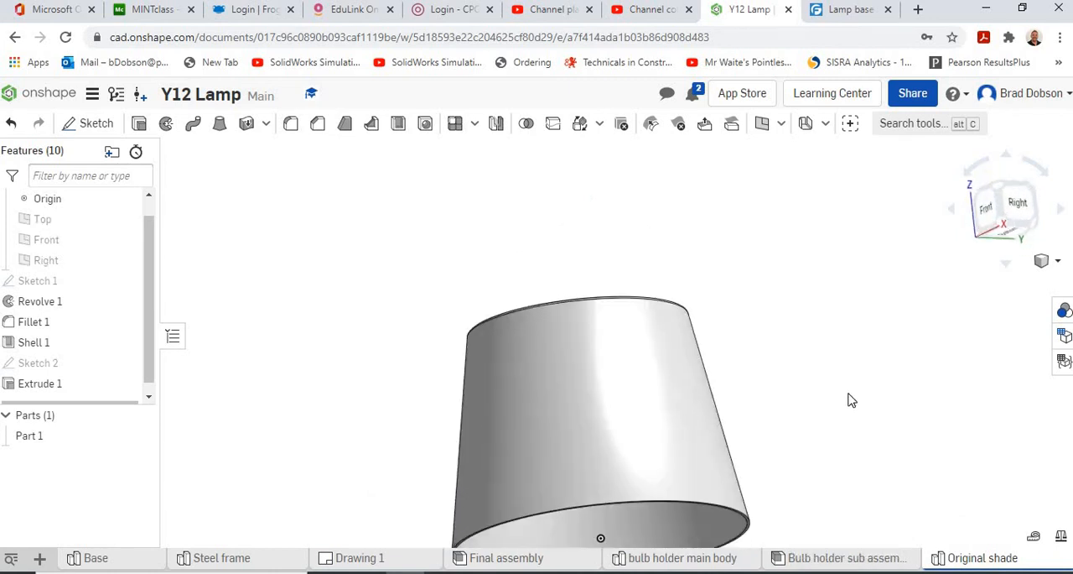